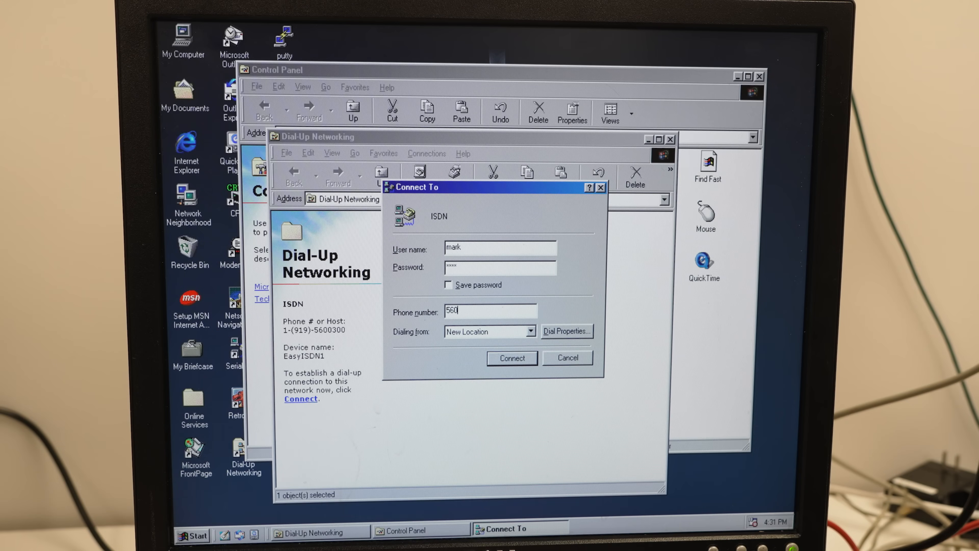
- Dial the ISDN connection, see it connect at only 64,000 bps, then disconnect
{"action": "type", "text": "030"}
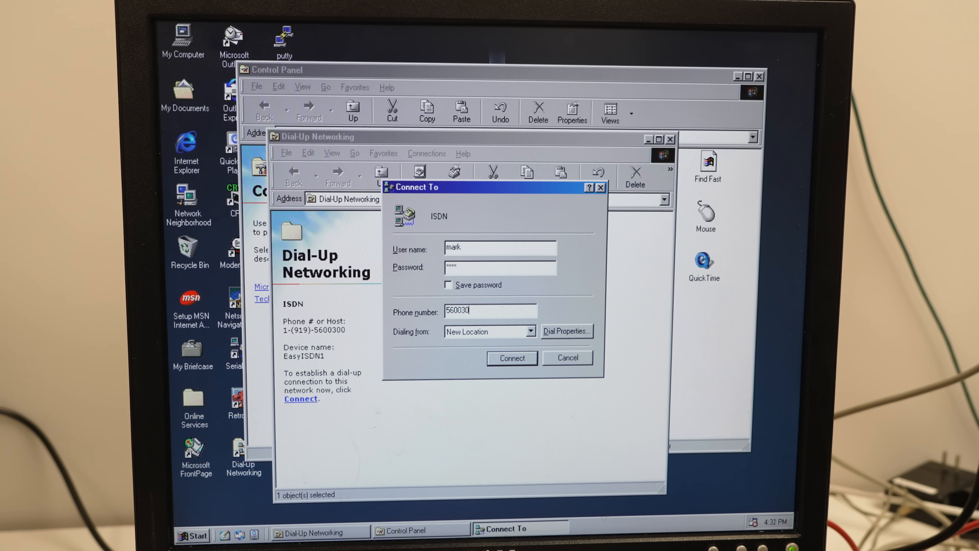
{"action": "left_click", "coordinate": [512, 358]}
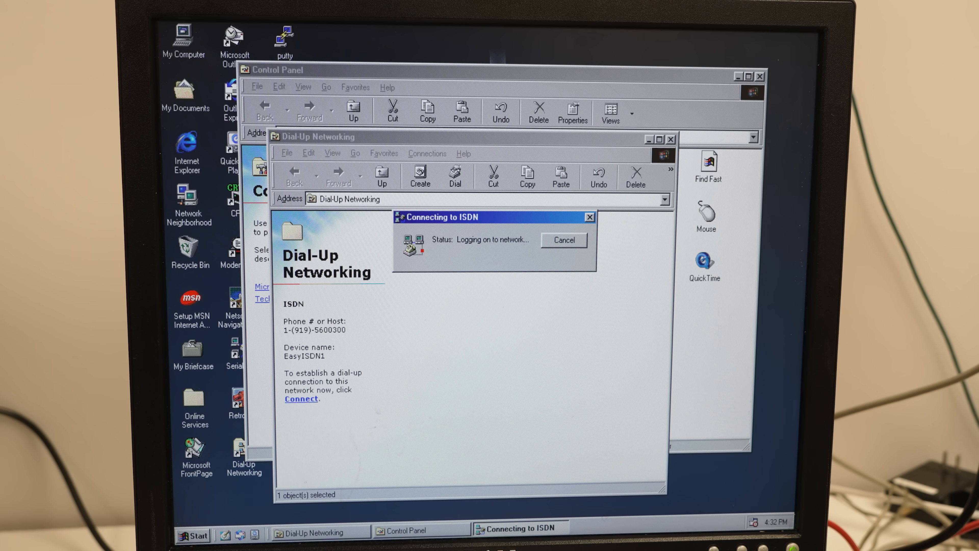
{"action": "left_click", "coordinate": [564, 239]}
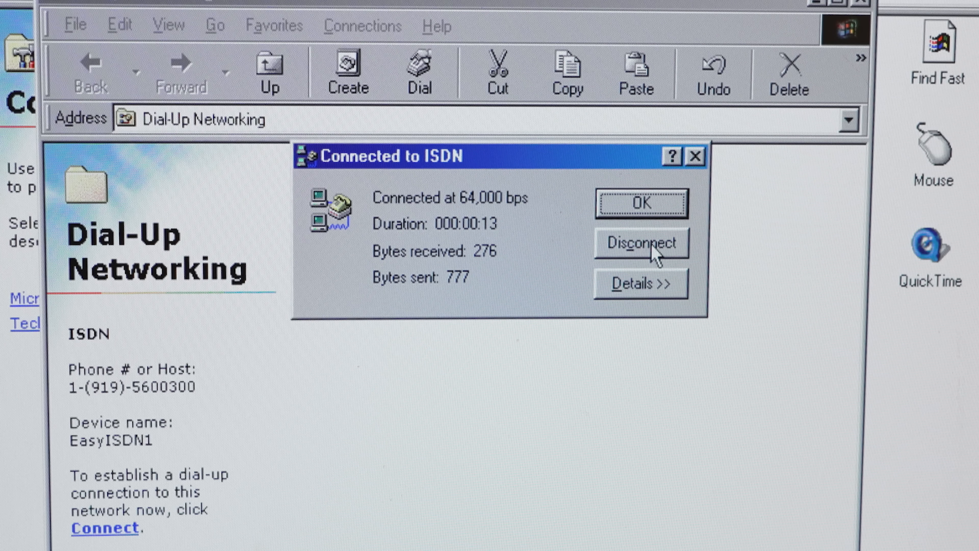
{"action": "left_click", "coordinate": [642, 283]}
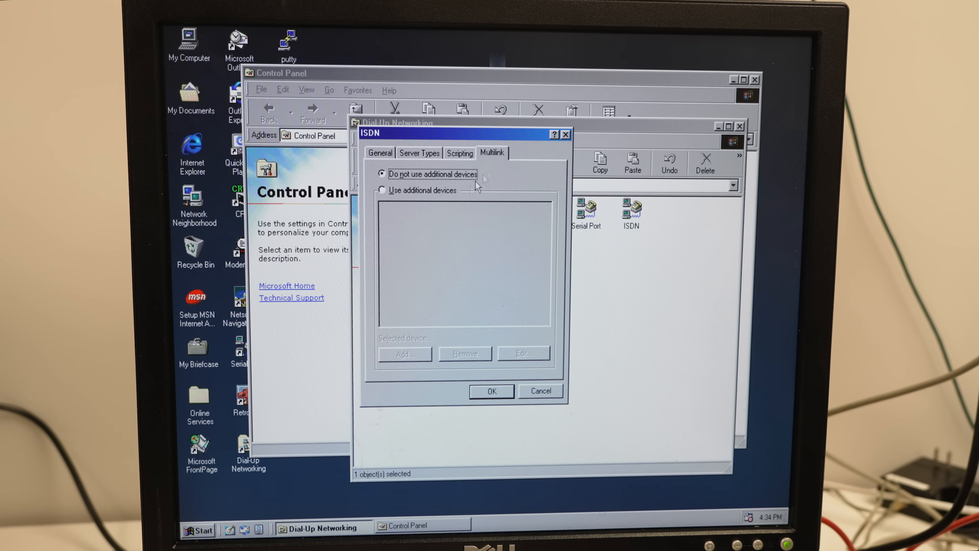
- Enable additional multilink devices and add EasyISDN2 with number 5600300
{"action": "left_click", "coordinate": [405, 354]}
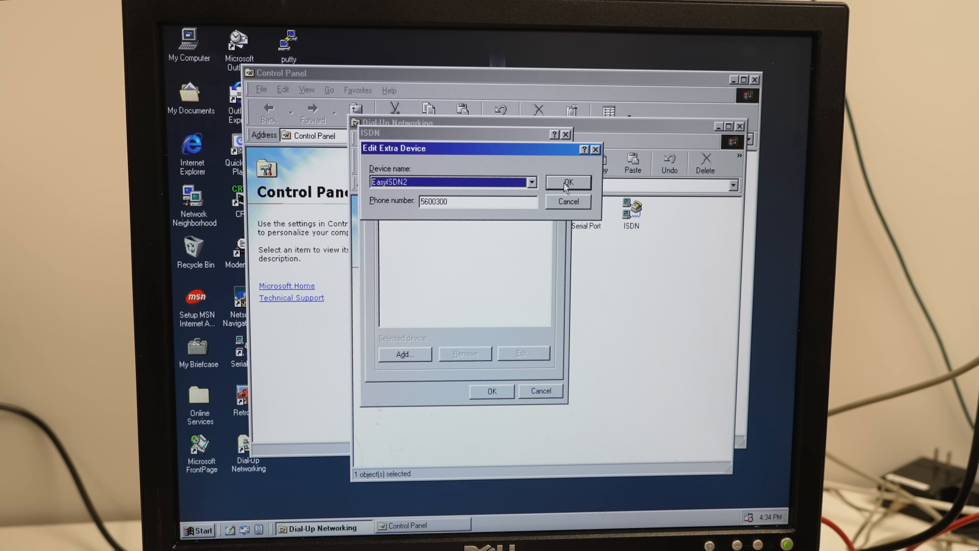
{"action": "left_click", "coordinate": [569, 182]}
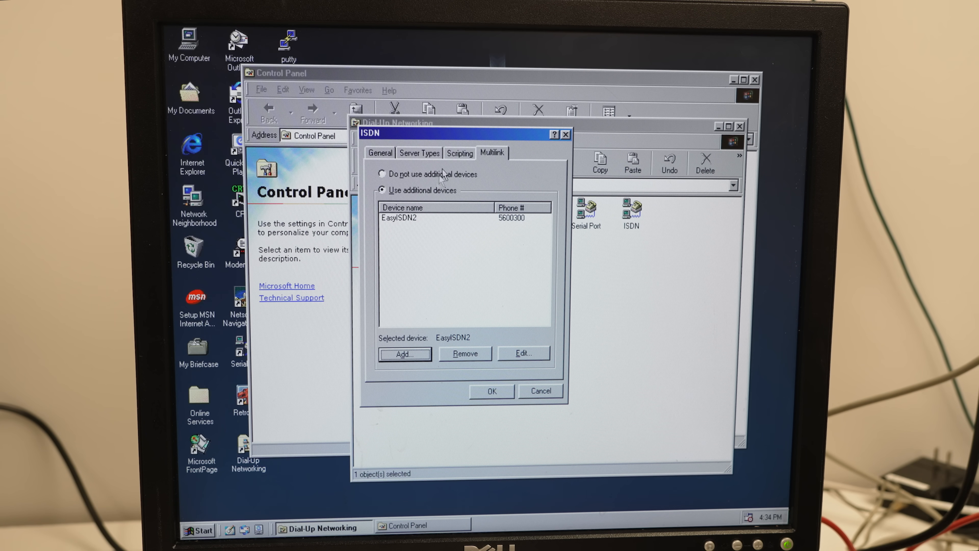
{"action": "left_click", "coordinate": [380, 153]}
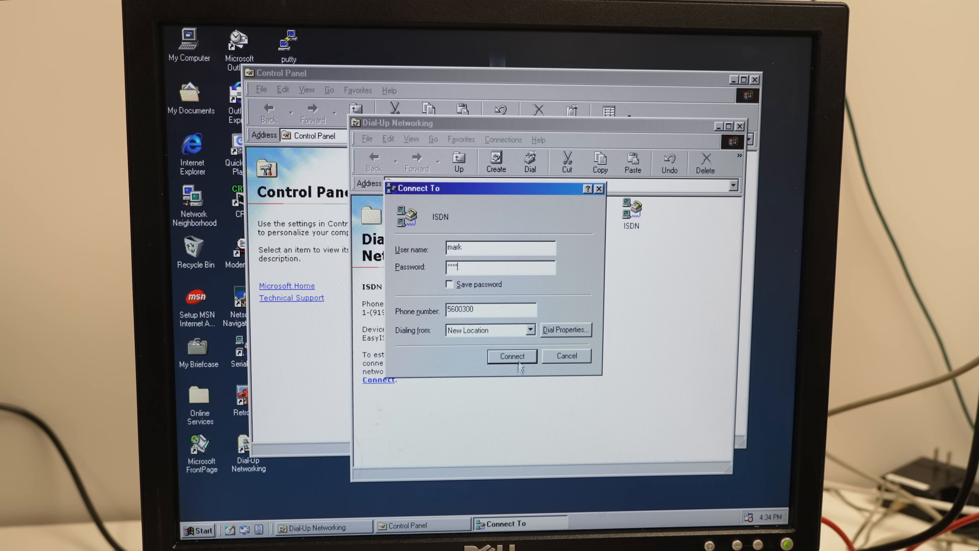
- Redial ISDN and check its status shows 128,000 bps over two devices
{"action": "left_click", "coordinate": [512, 356]}
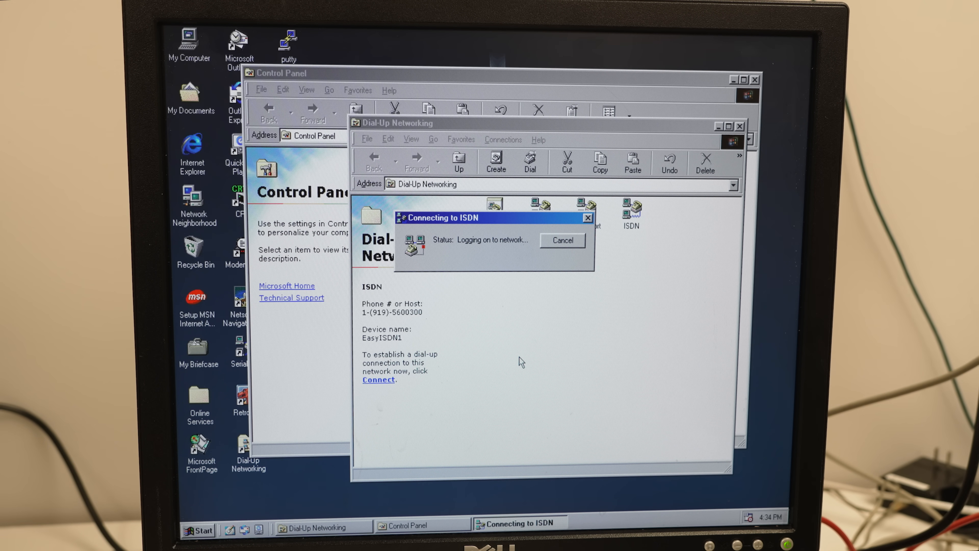
{"action": "left_click", "coordinate": [563, 239]}
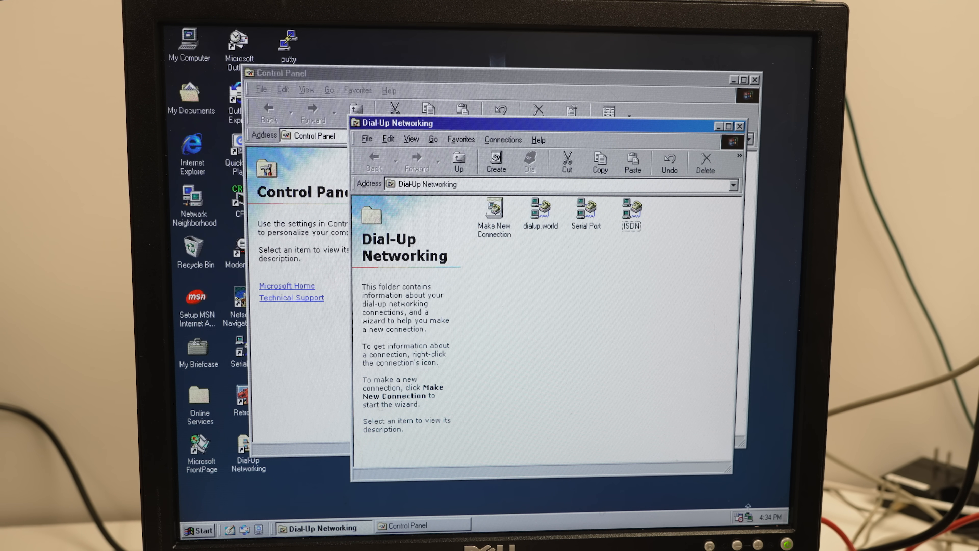
{"action": "double_click", "coordinate": [632, 208]}
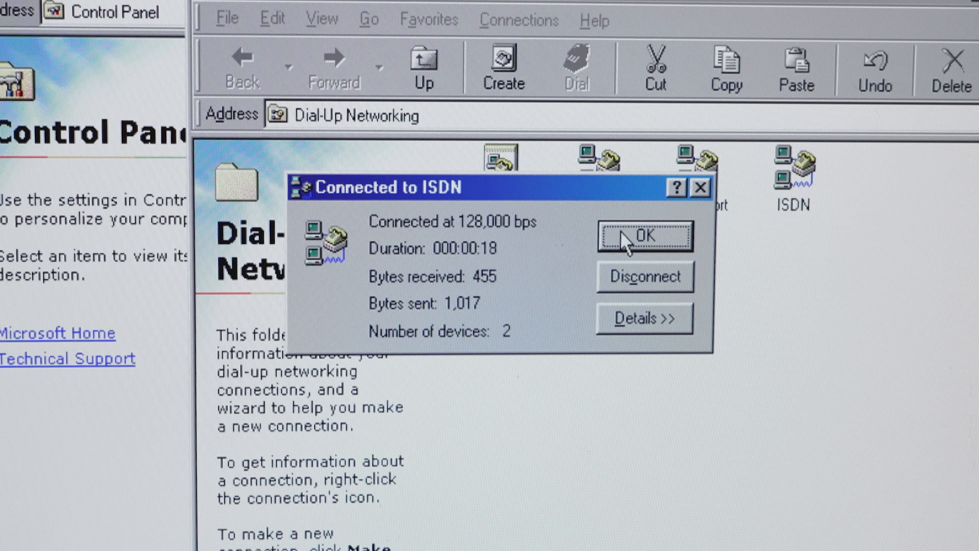
{"action": "left_click", "coordinate": [644, 239]}
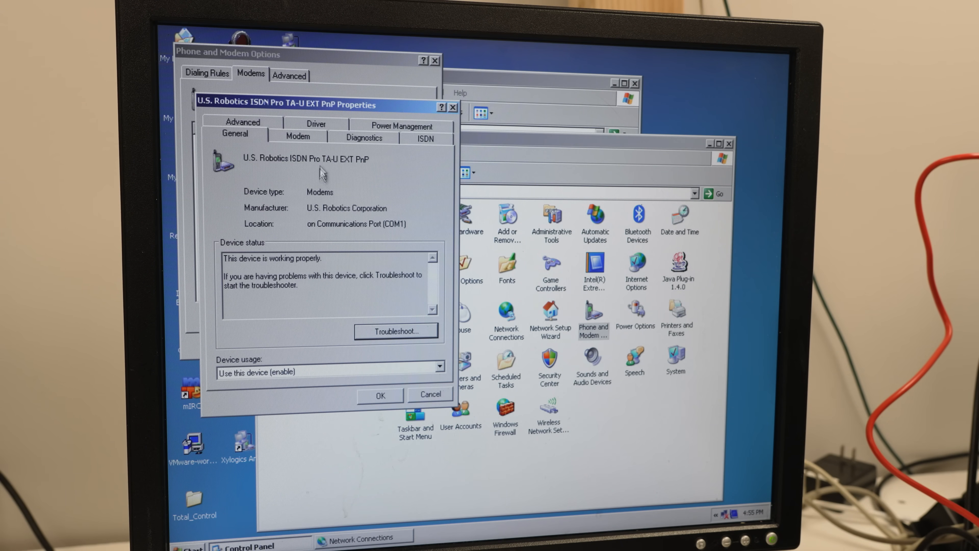
- Set the U.S. Robotics ISDN Pro modem's switch type to National ISDN 1 (NI-1)
{"action": "left_click", "coordinate": [426, 138]}
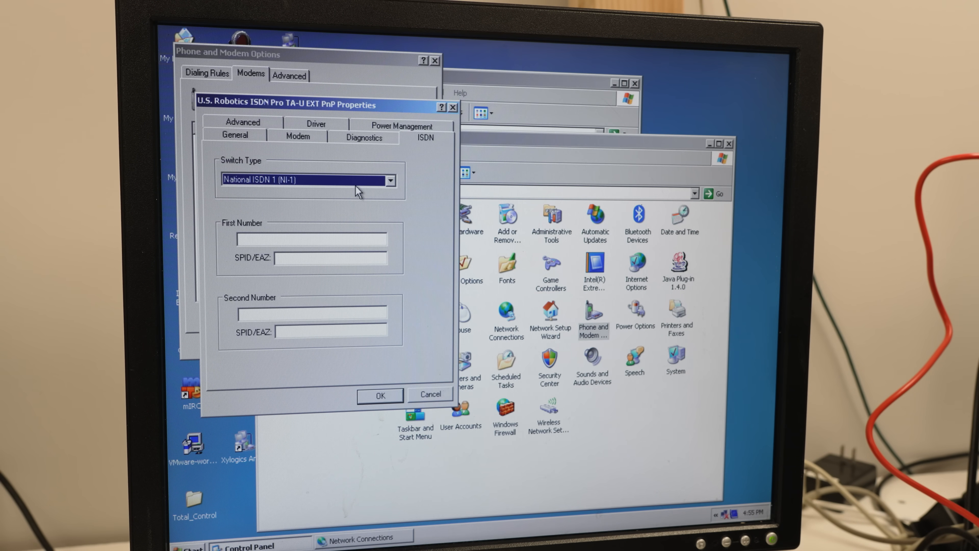
{"action": "left_click", "coordinate": [391, 180]}
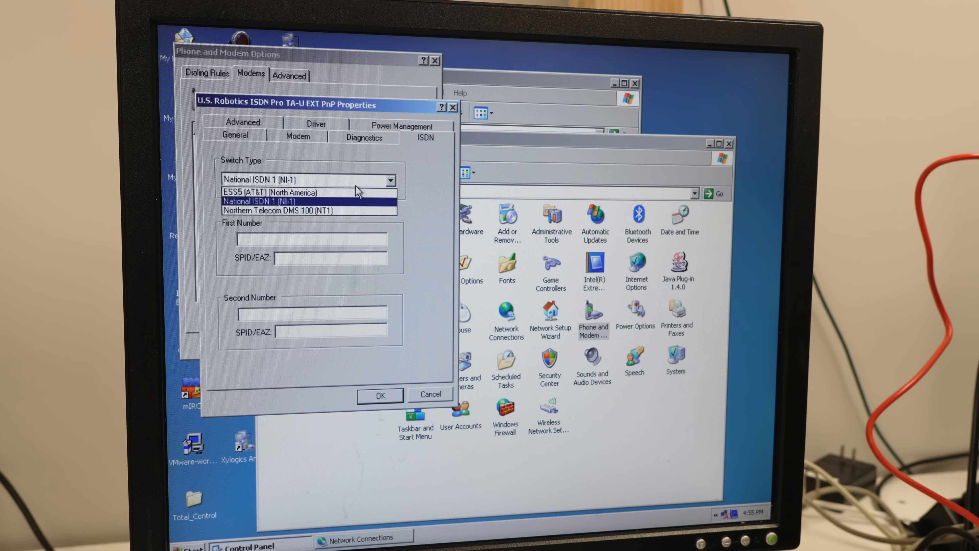
{"action": "left_click", "coordinate": [278, 210]}
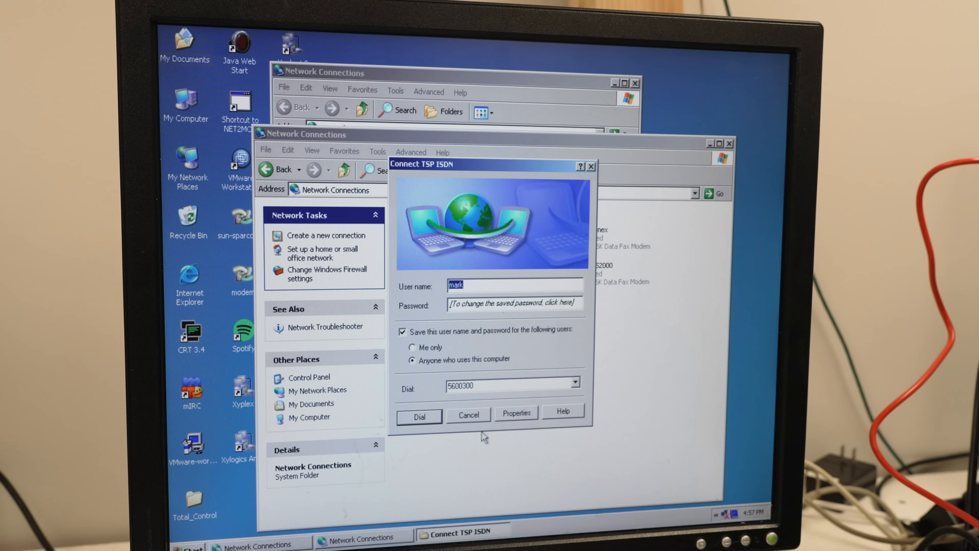
- Dial TSP ISDN, cancel after the no-dial-tone error, then redial to connect at 64.0 Kbps
{"action": "left_click", "coordinate": [419, 416]}
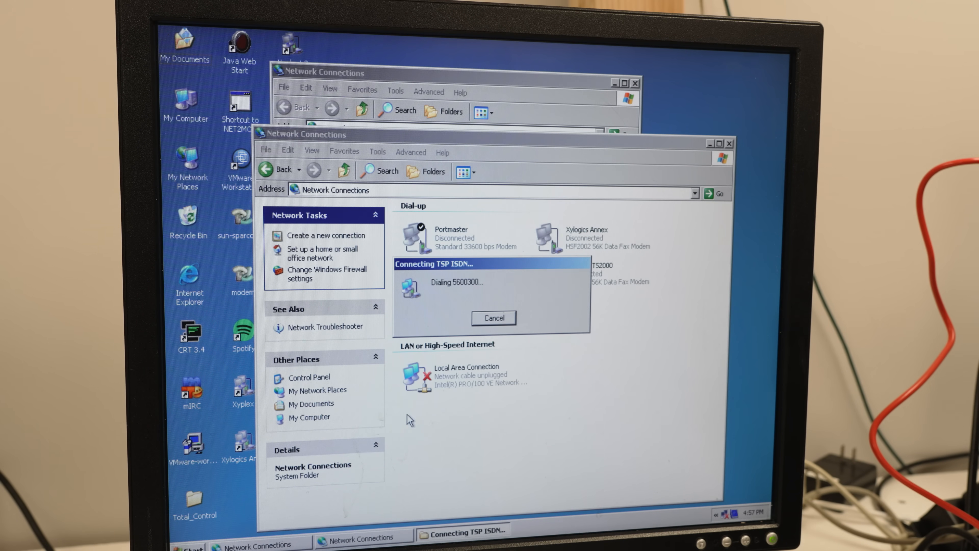
{"action": "mouse_move", "coordinate": [470, 397]}
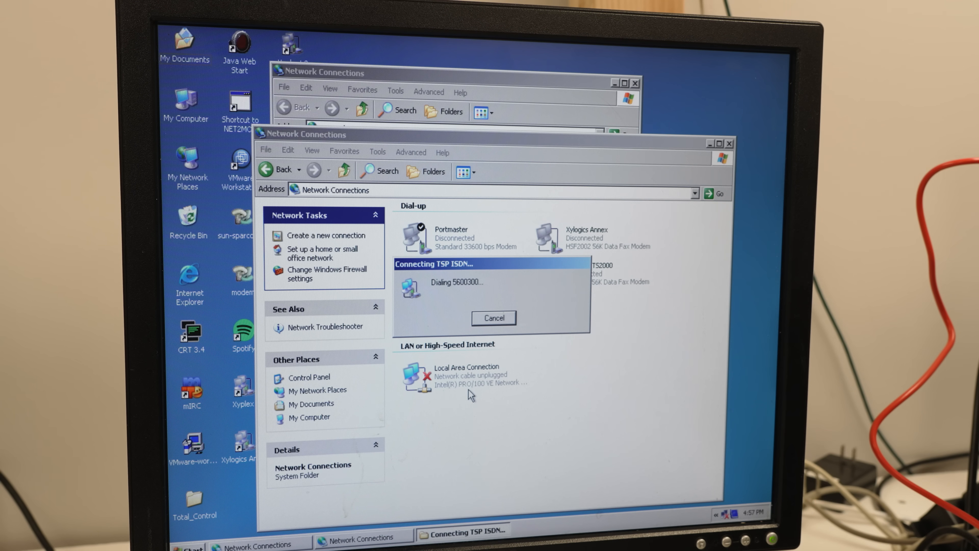
{"action": "mouse_move", "coordinate": [499, 357]}
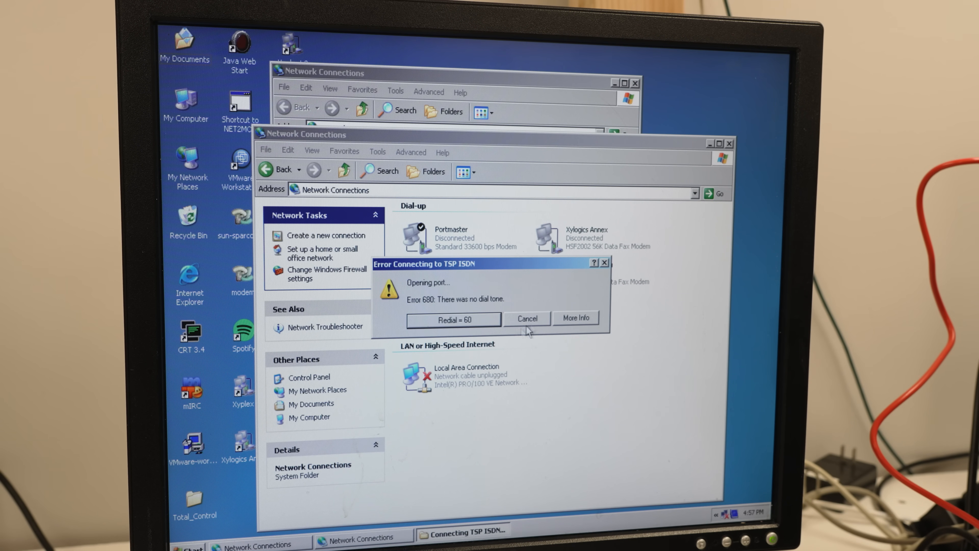
{"action": "left_click", "coordinate": [527, 318]}
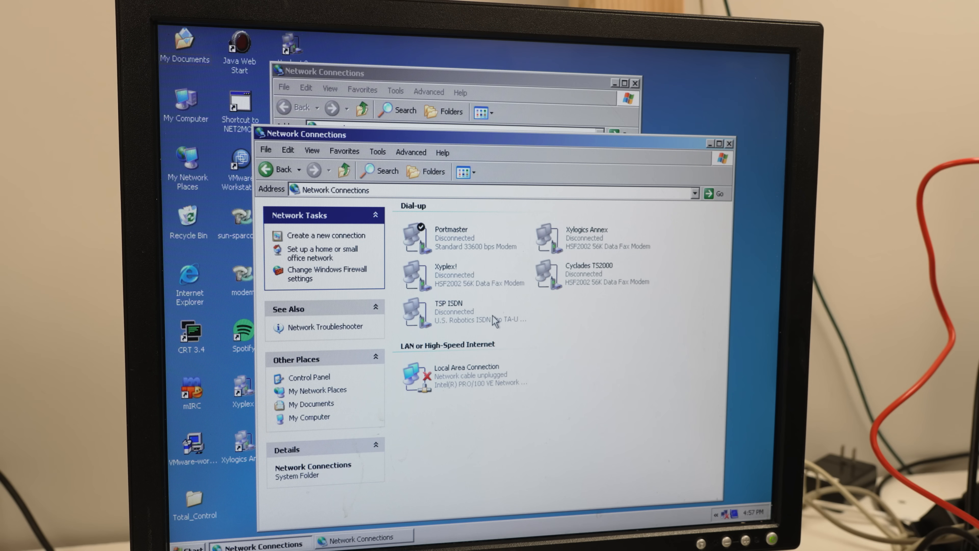
{"action": "mouse_move", "coordinate": [458, 314]}
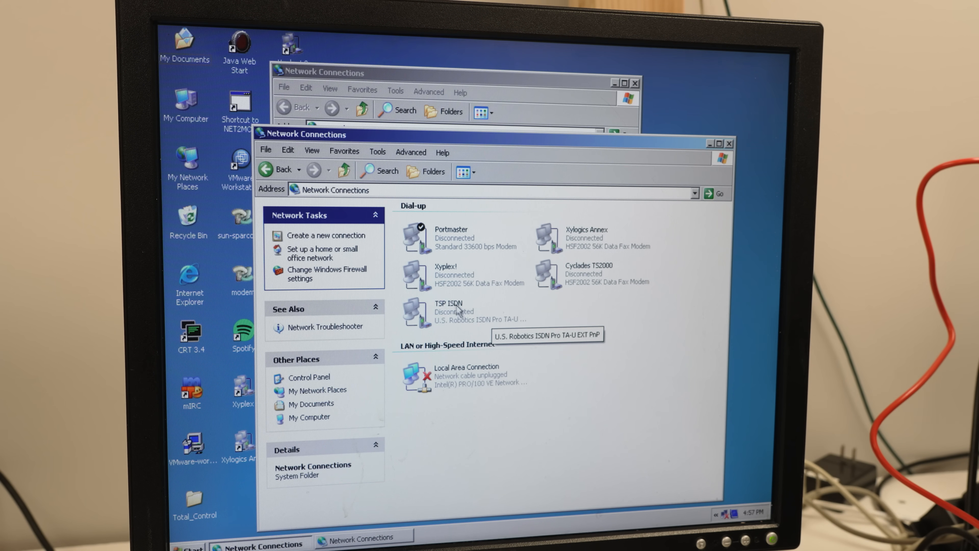
{"action": "mouse_move", "coordinate": [525, 351]}
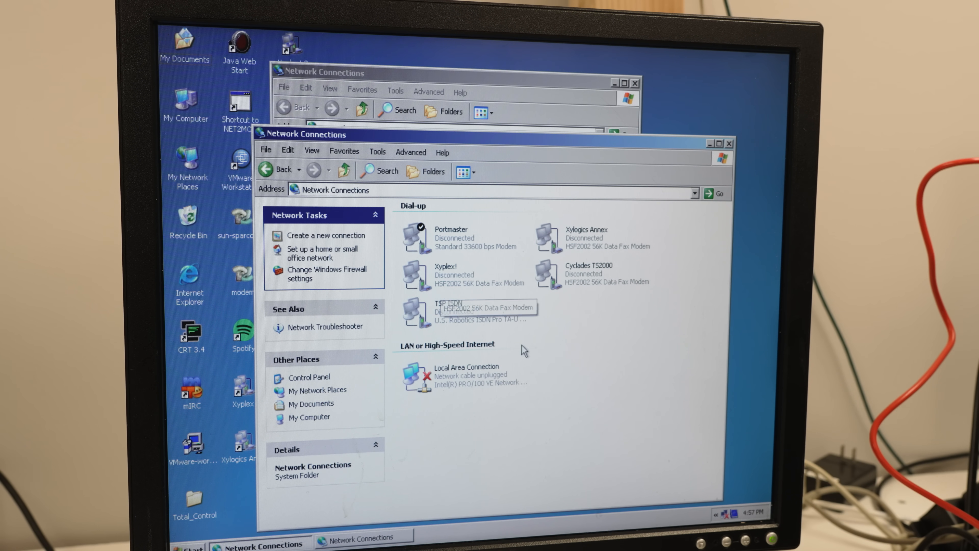
{"action": "mouse_move", "coordinate": [504, 338]}
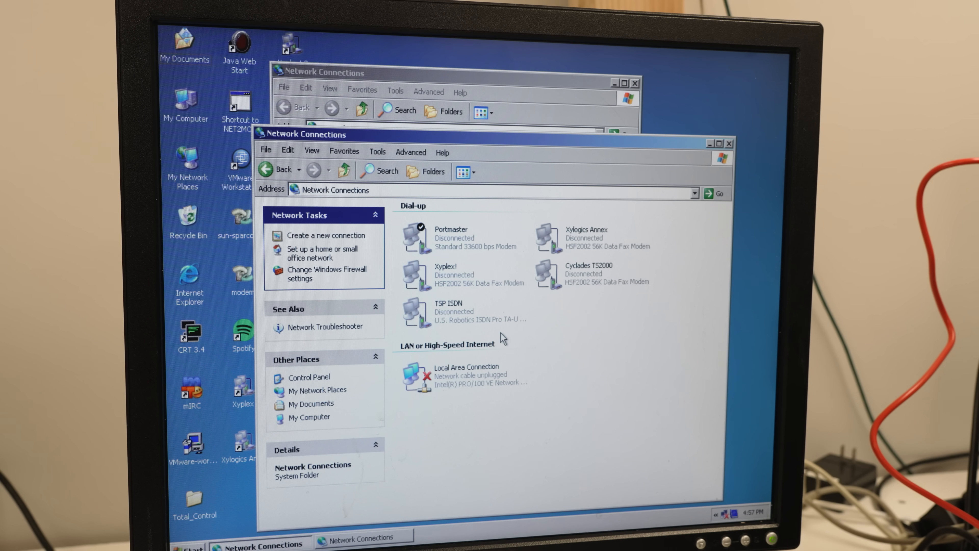
{"action": "double_click", "coordinate": [442, 303]}
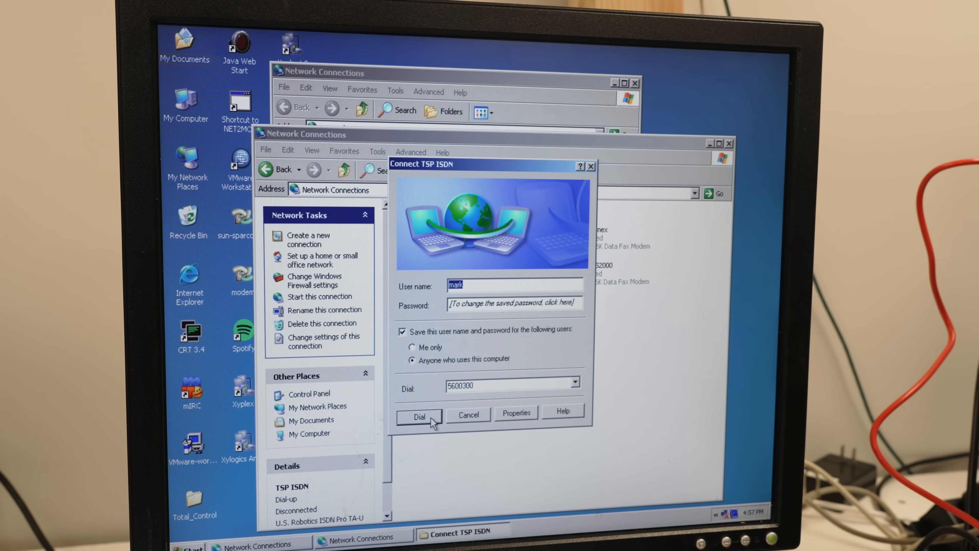
{"action": "left_click", "coordinate": [419, 416]}
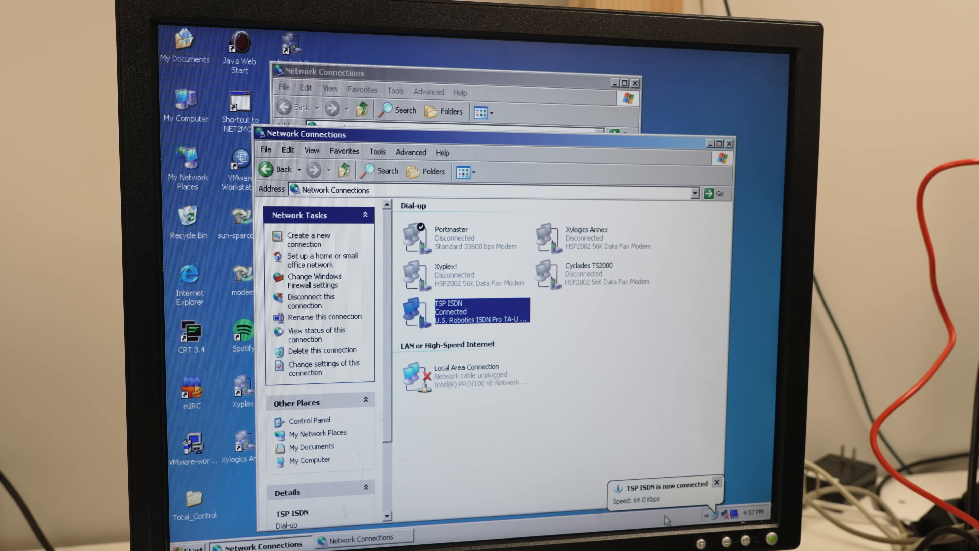
{"action": "mouse_move", "coordinate": [663, 510]}
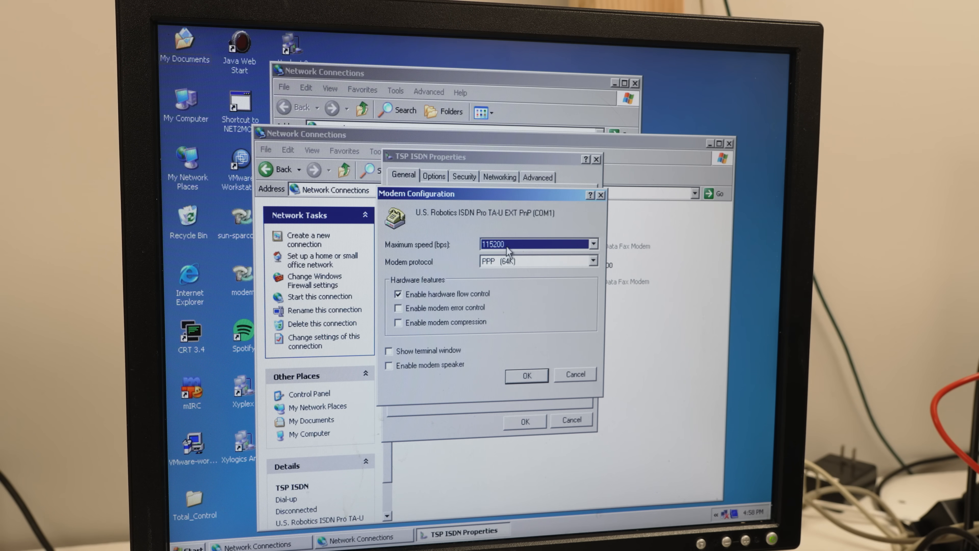
- Set the modem protocol to PPP (128K) with a 230400 bps maximum speed and apply it
{"action": "left_click", "coordinate": [594, 260]}
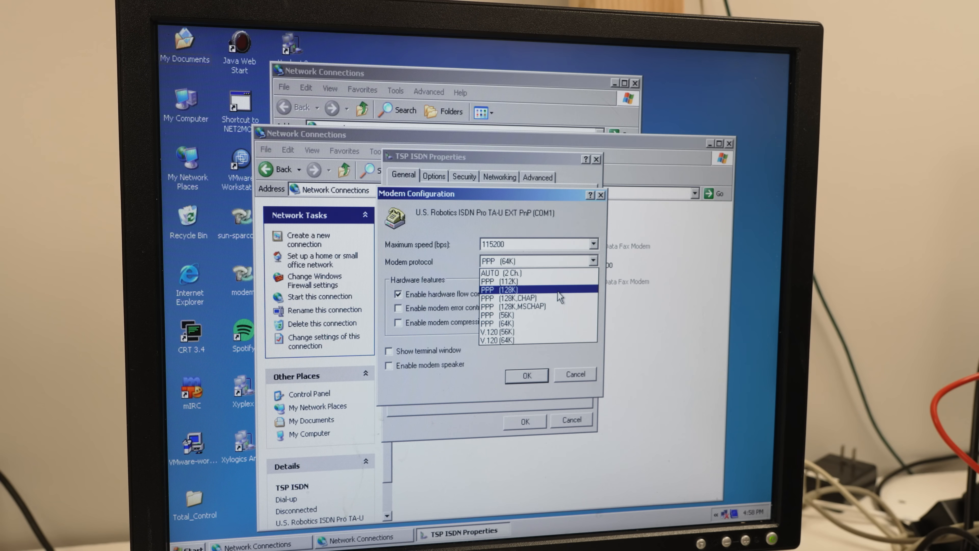
{"action": "mouse_move", "coordinate": [560, 313]}
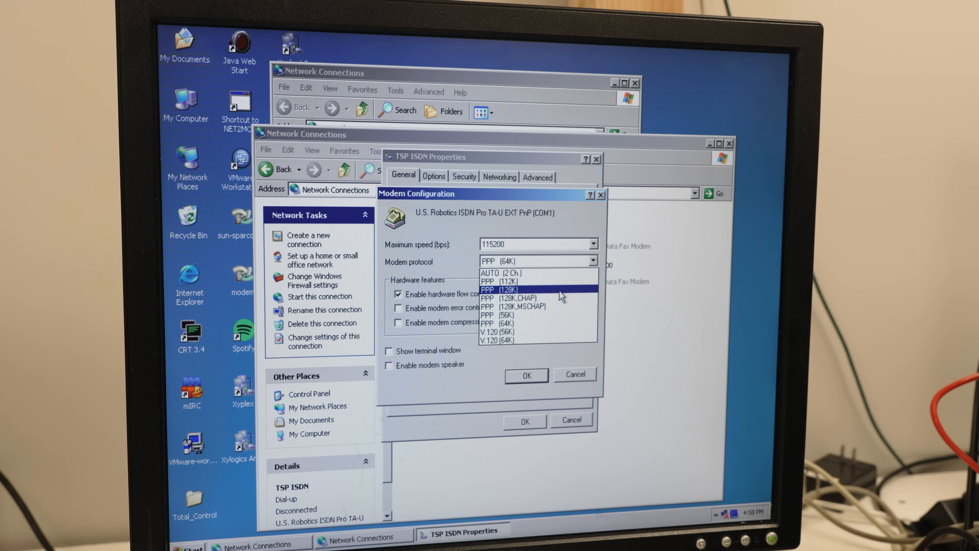
{"action": "left_click", "coordinate": [503, 288]}
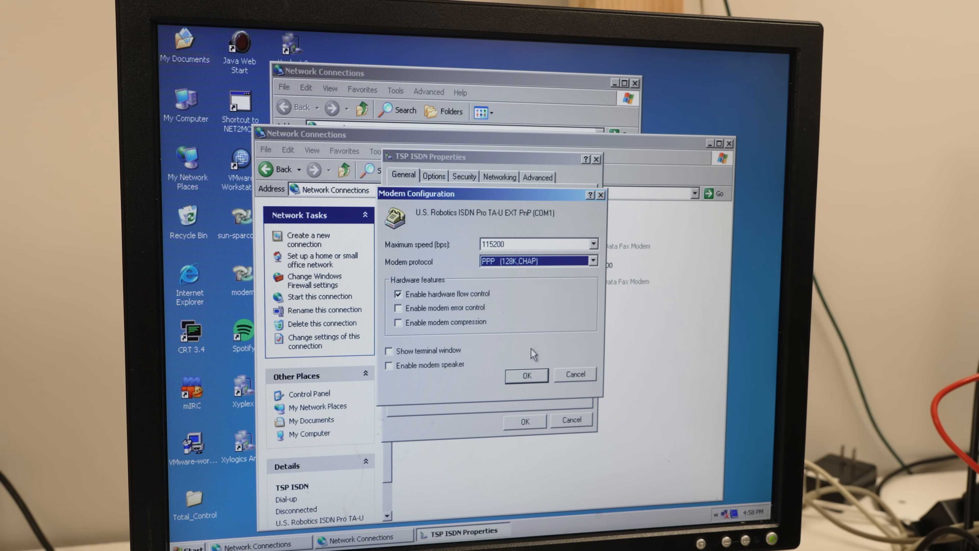
{"action": "left_click", "coordinate": [593, 260]}
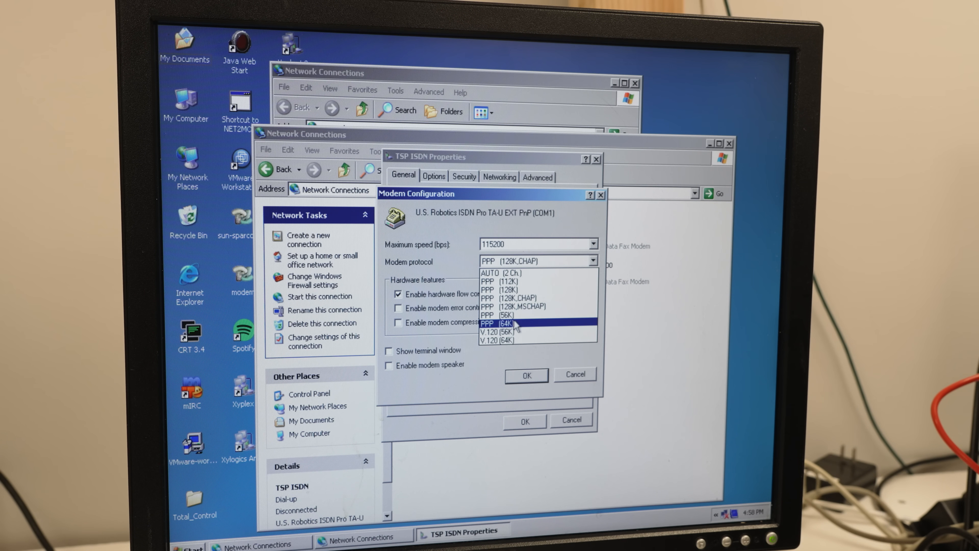
{"action": "mouse_move", "coordinate": [525, 327]}
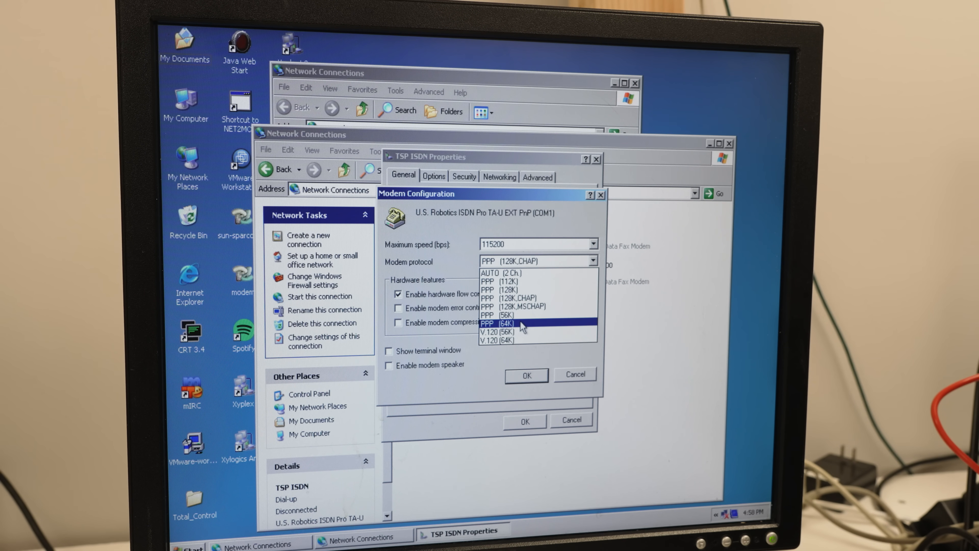
{"action": "mouse_move", "coordinate": [547, 306]}
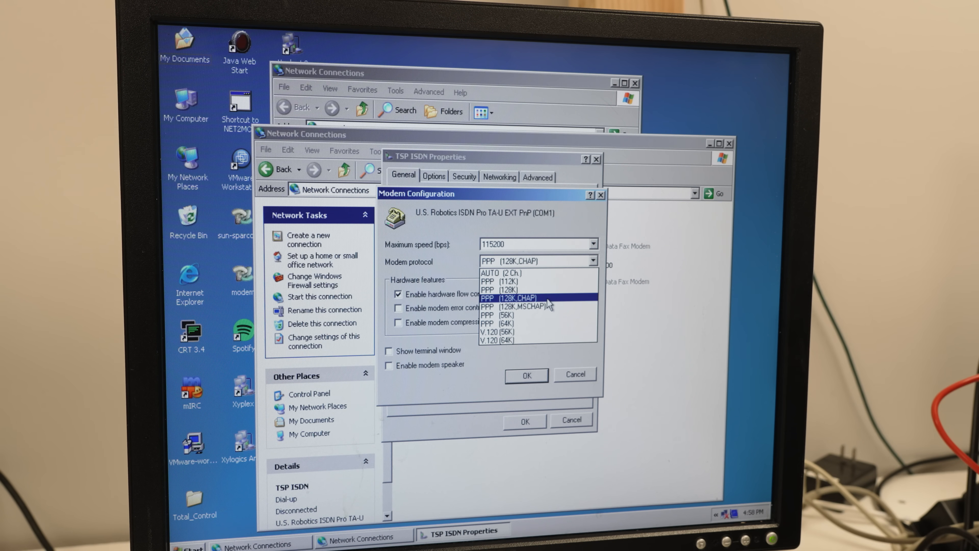
{"action": "left_click", "coordinate": [502, 289]}
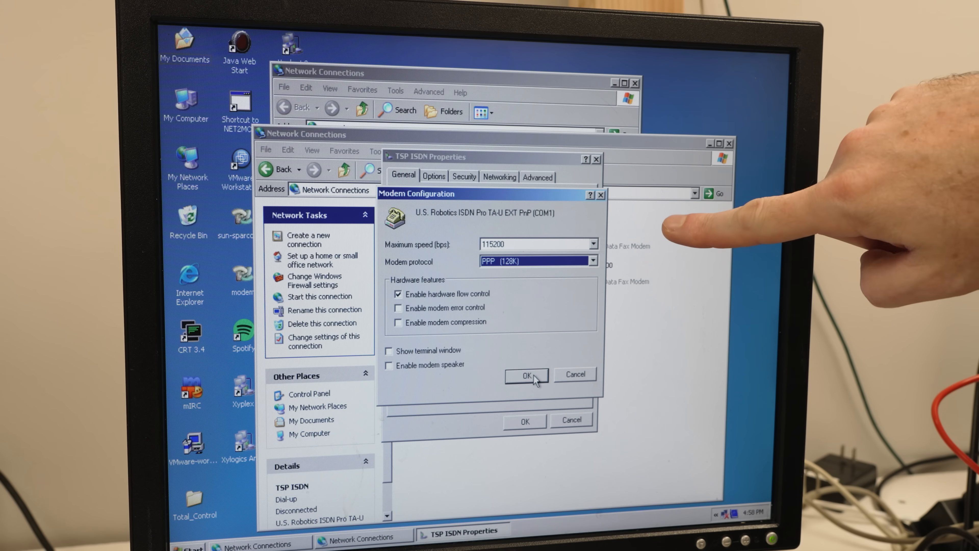
{"action": "left_click", "coordinate": [593, 243]}
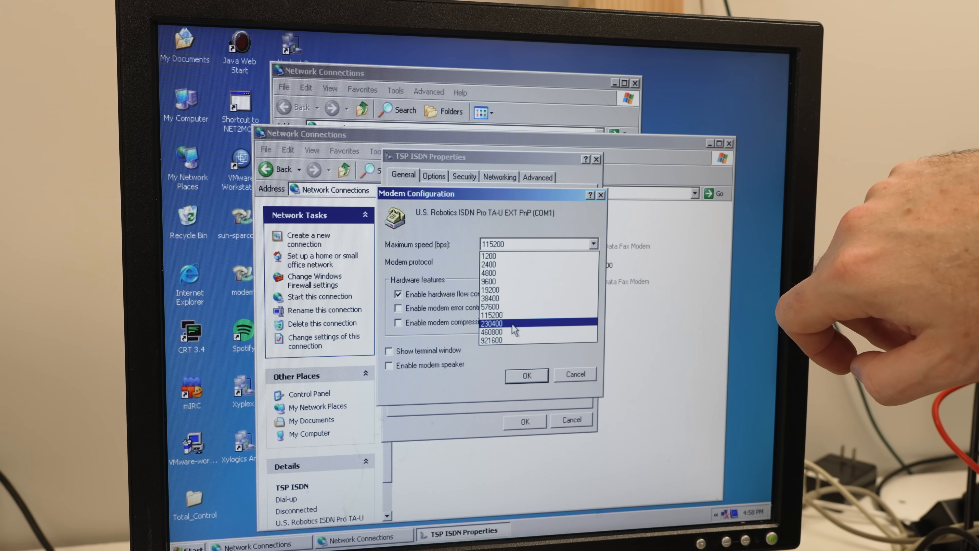
{"action": "left_click", "coordinate": [502, 325]}
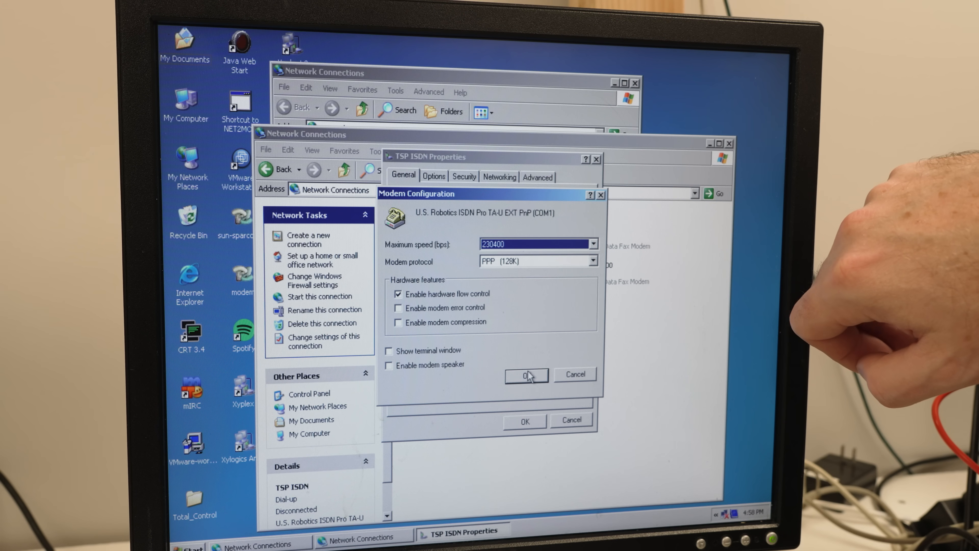
{"action": "left_click", "coordinate": [527, 374]}
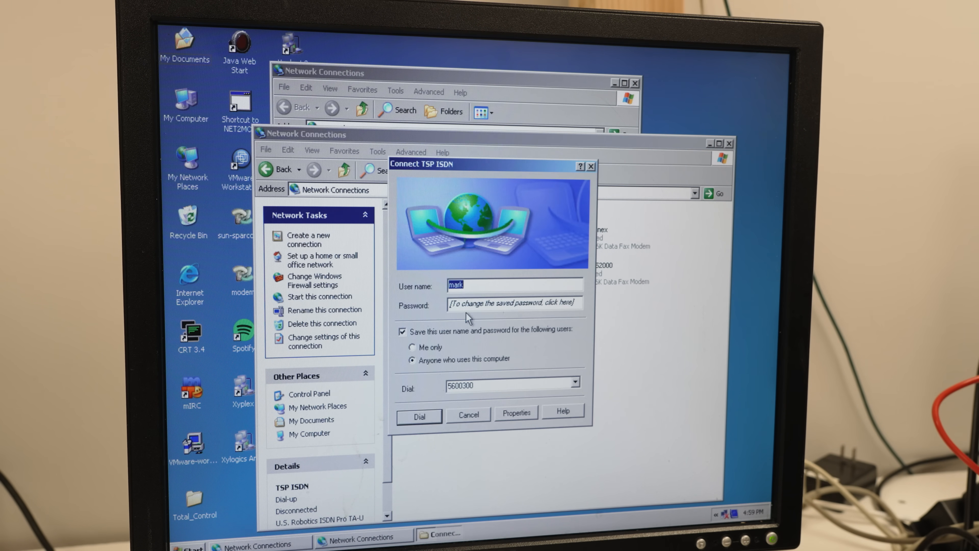
- Redial the TSP ISDN connection using the new 128K settings
{"action": "left_click", "coordinate": [420, 415]}
{"action": "type", "text": "pin"}
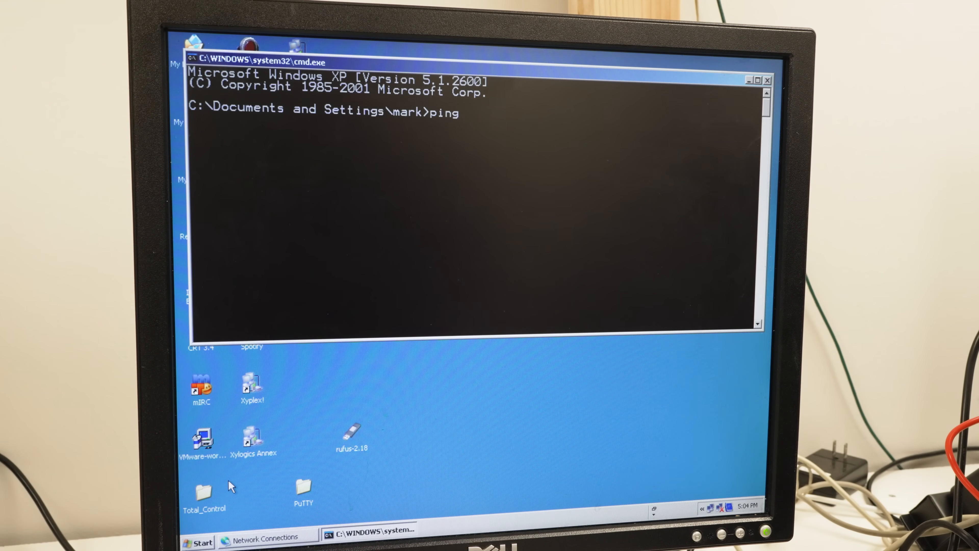
- Ping google.com and confirm a reply in about 45 ms
{"action": "type", "text": "google.com"}
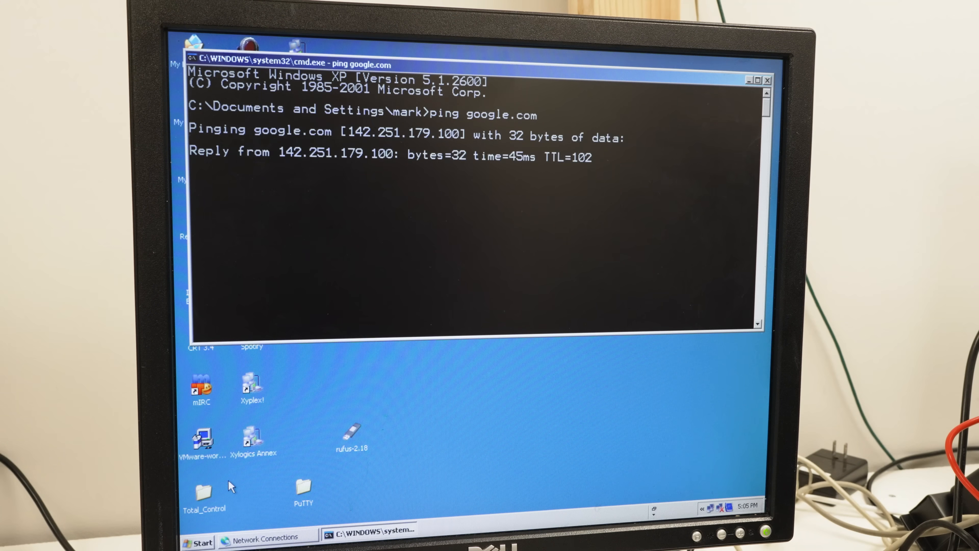